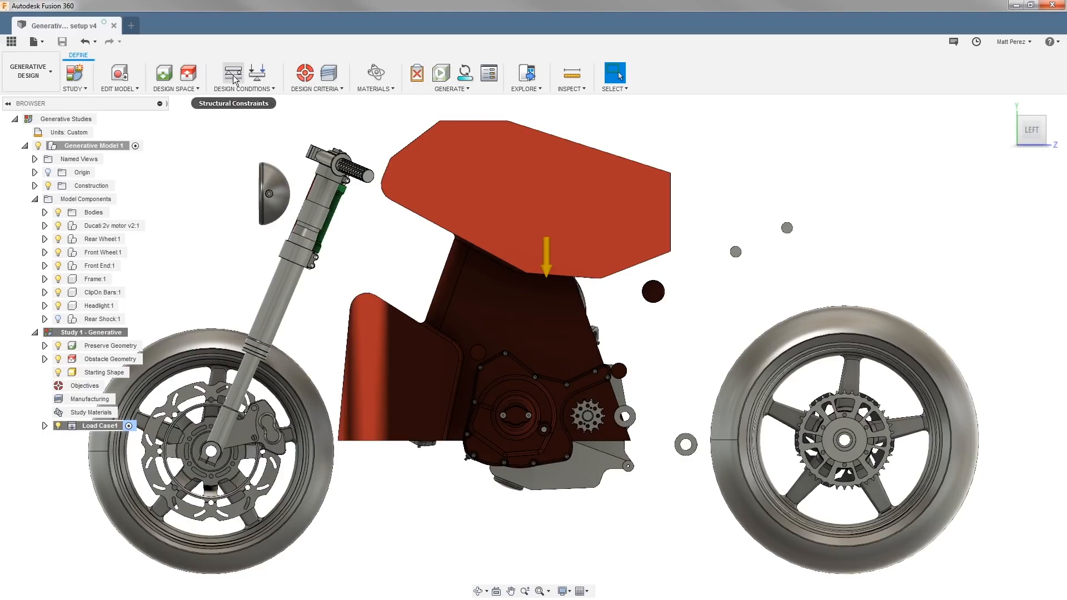
# Add a fixed structural constraint on the four motor-mount faces.
pyautogui.click(233, 72)
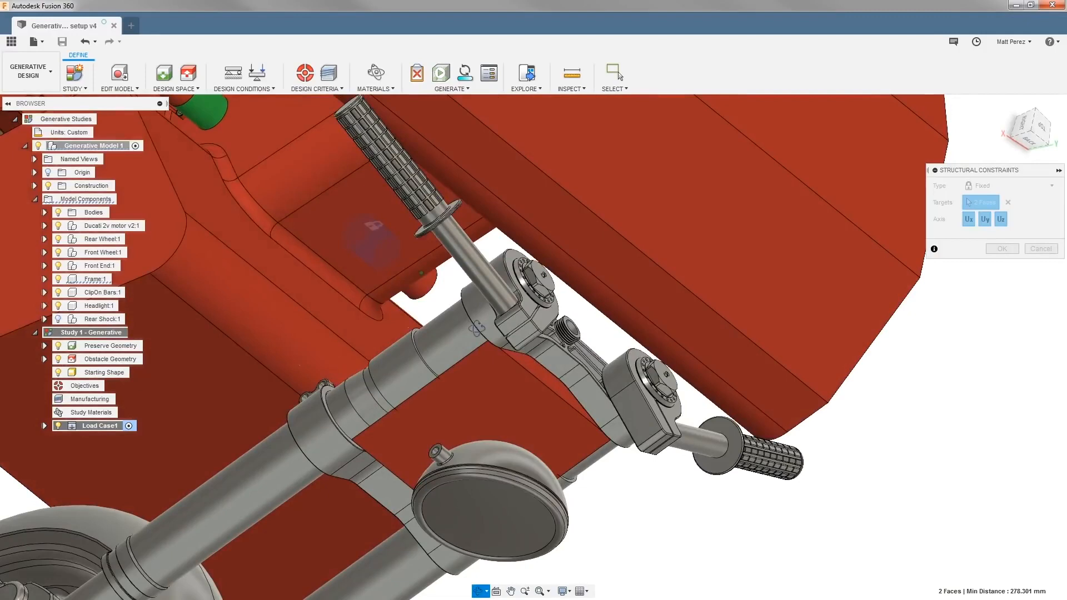
pyautogui.click(372, 242)
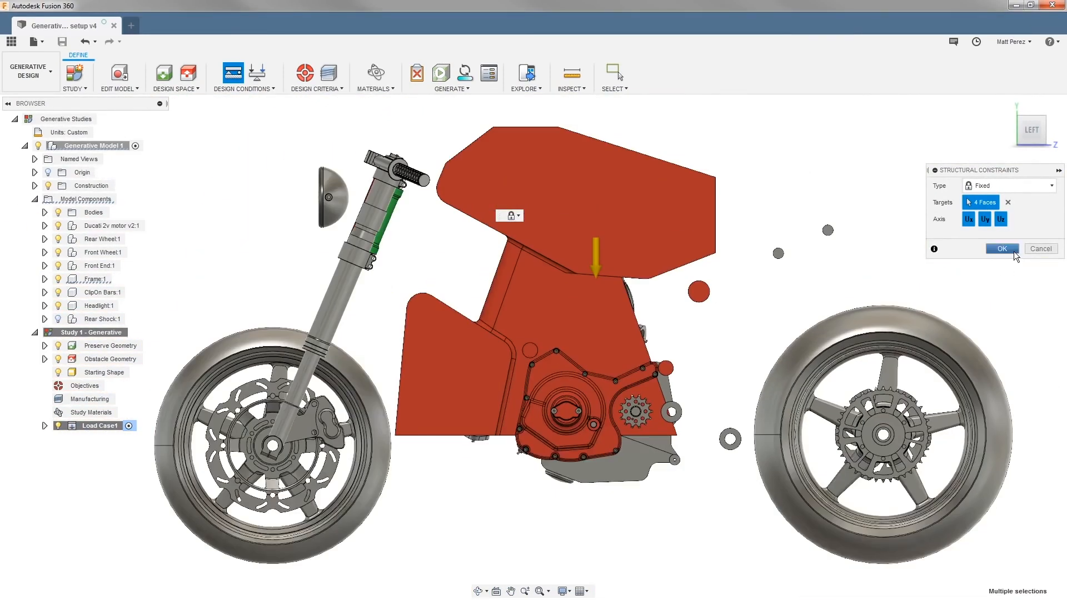
pyautogui.click(1000, 249)
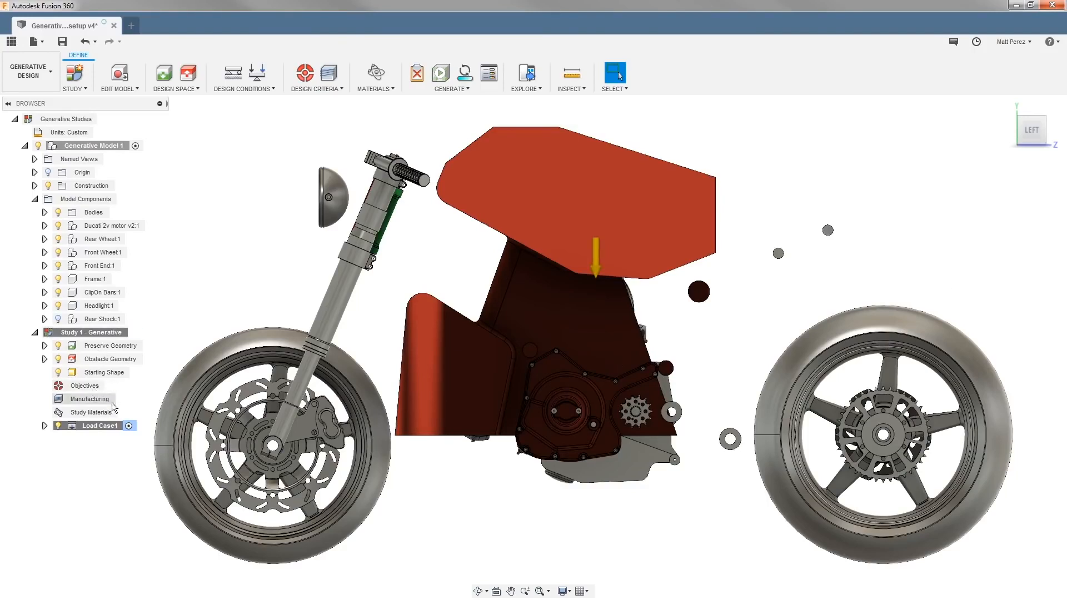
# Expand Load Case1 and its Constraints folder in the browser.
pyautogui.click(99, 425)
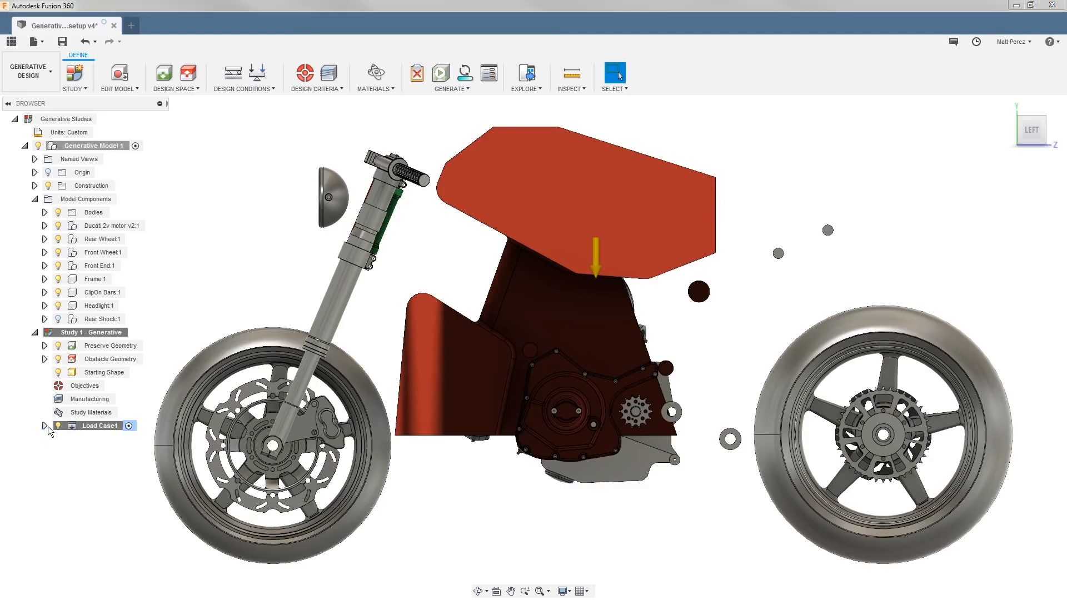
pyautogui.click(44, 425)
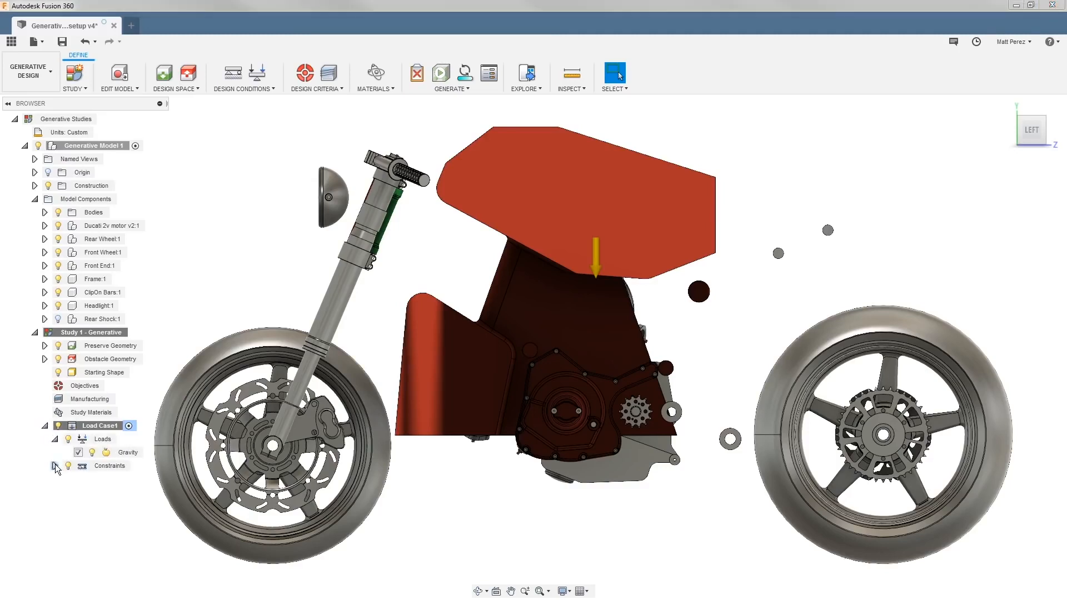
pyautogui.click(55, 467)
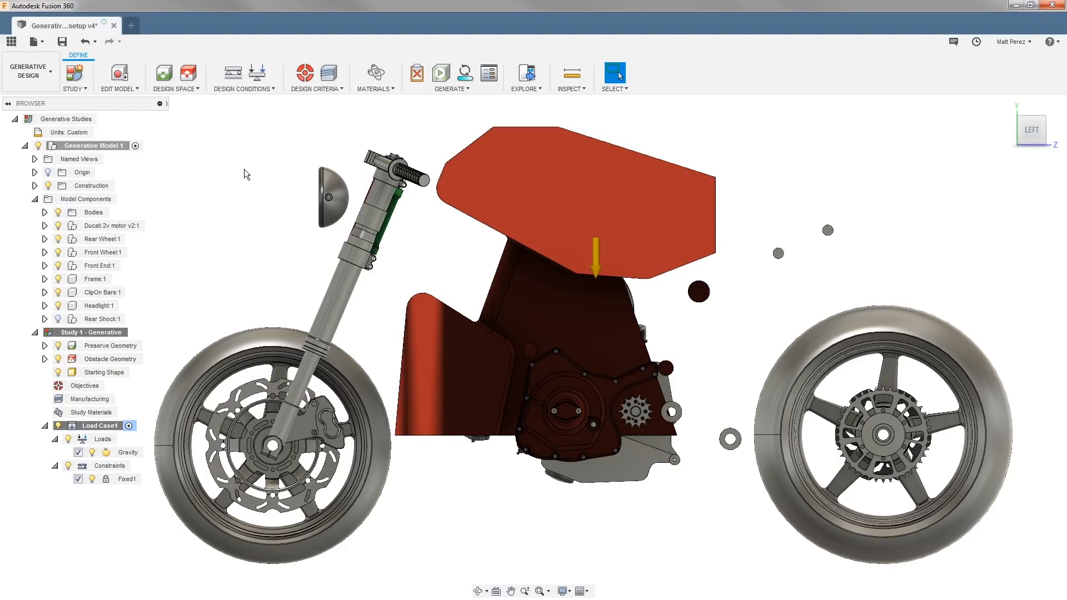
# Rename Load Case1 to Static and add a 3000 N force on the front ring face.
pyautogui.click(100, 425)
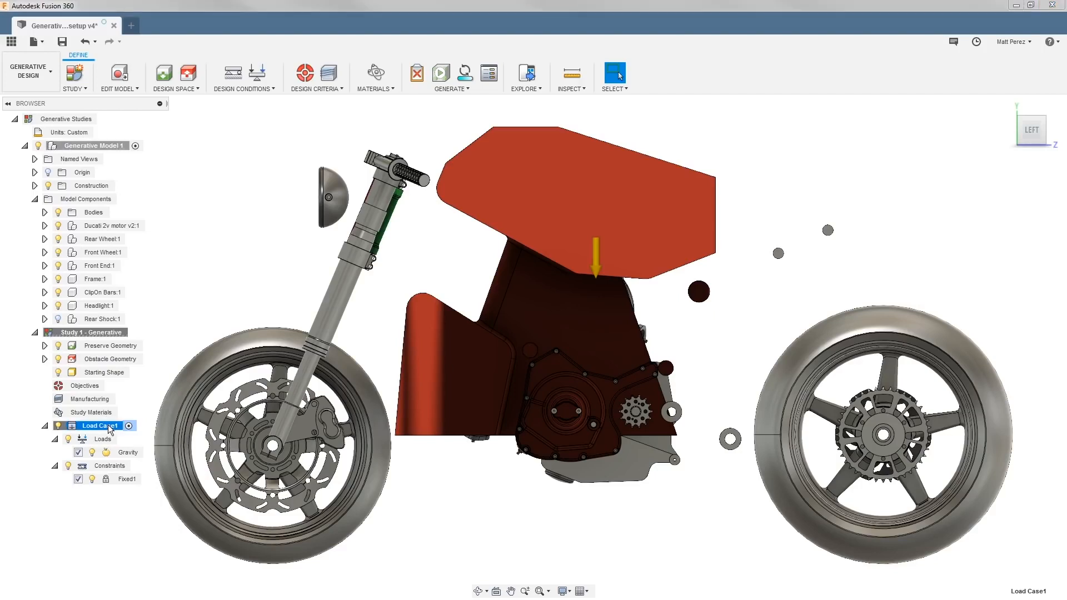
pyautogui.doubleClick(97, 425)
pyautogui.write('Static')
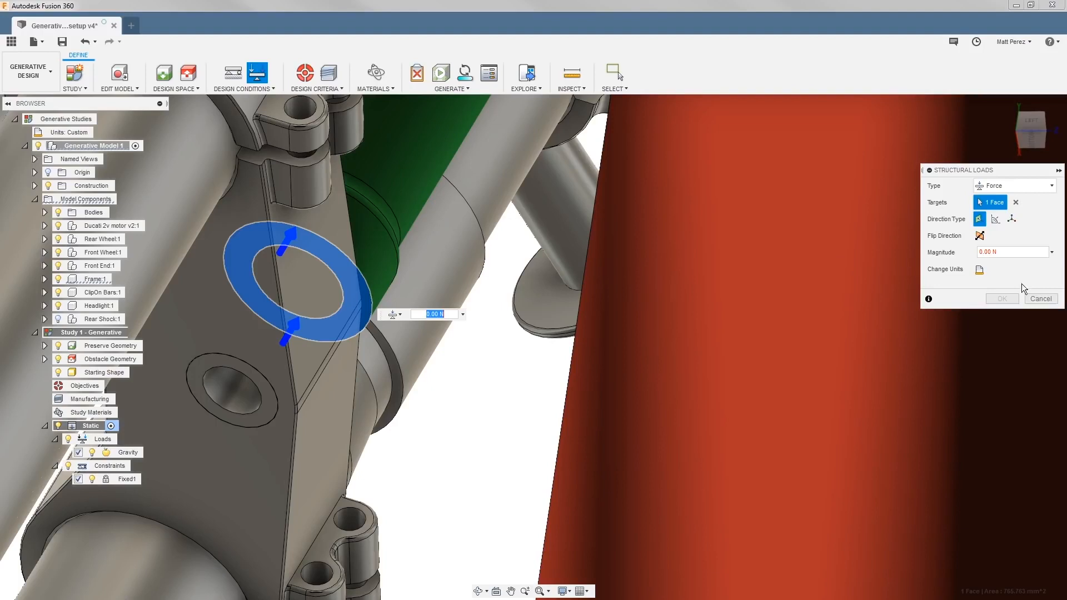
pyautogui.click(1013, 252)
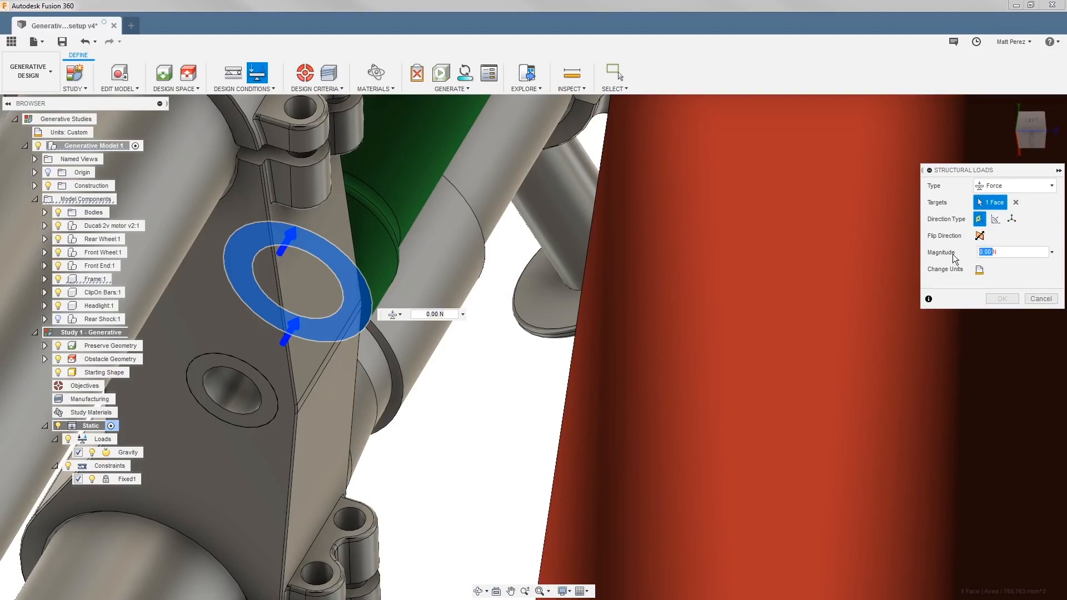
pyautogui.write('3000')
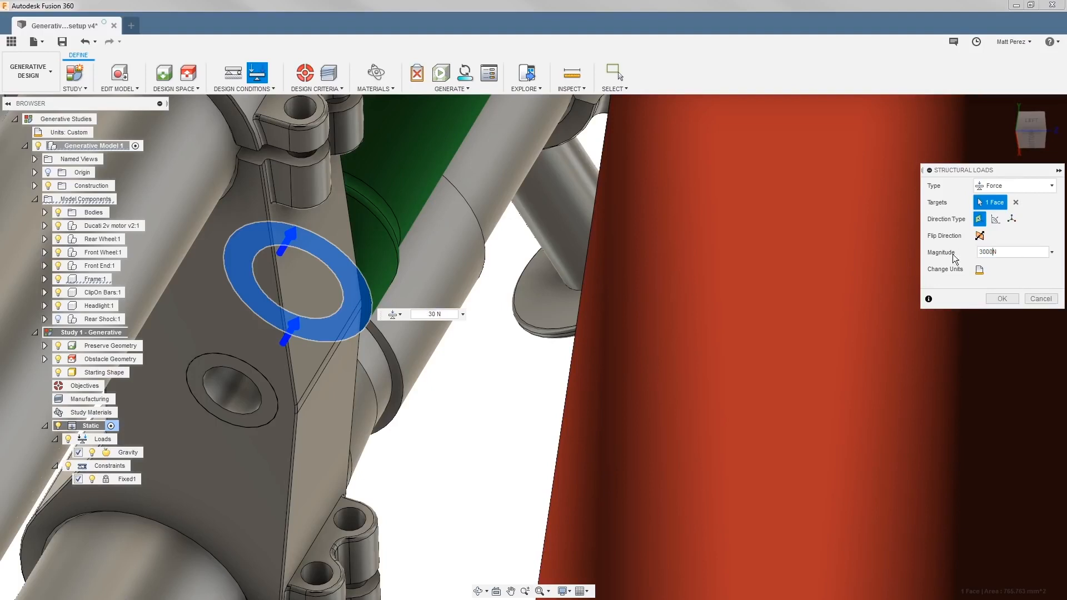
pyautogui.click(1001, 297)
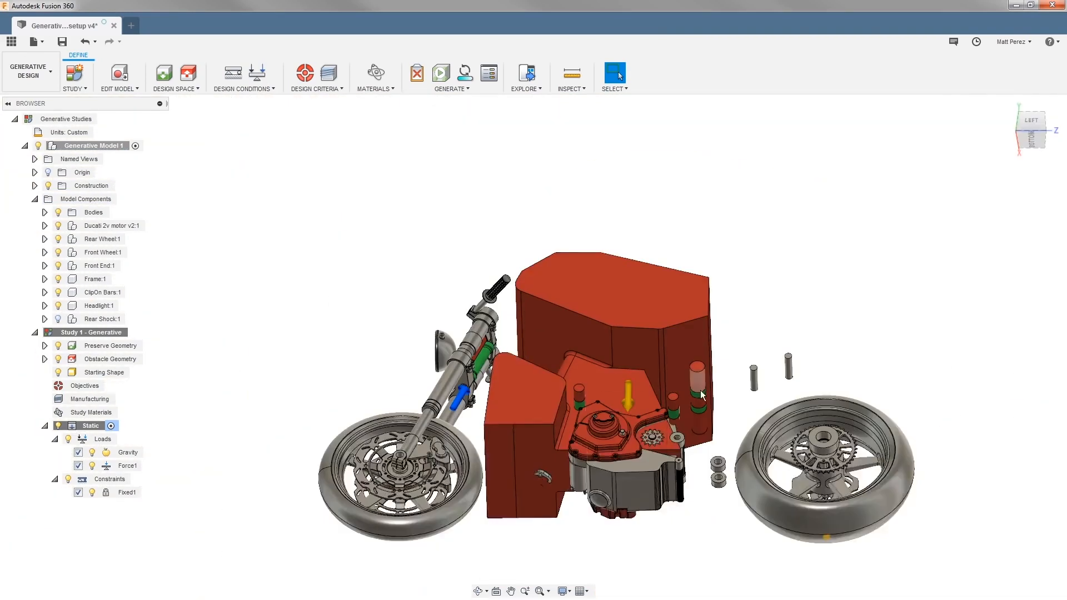
# Add a 24675 N force on two mount faces, angled 175° about Y.
pyautogui.click(257, 72)
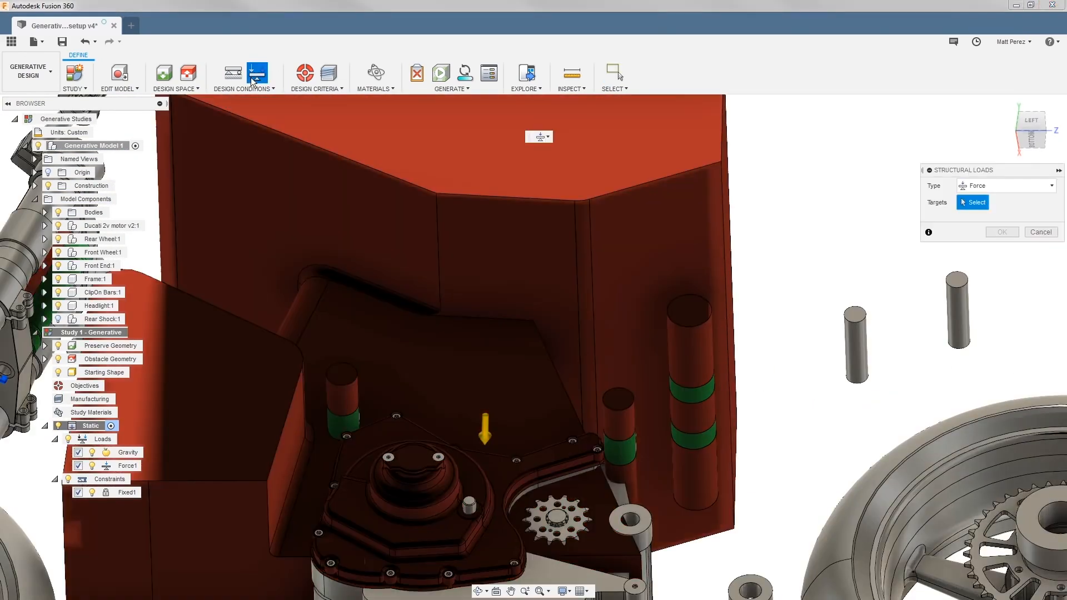
pyautogui.click(727, 381)
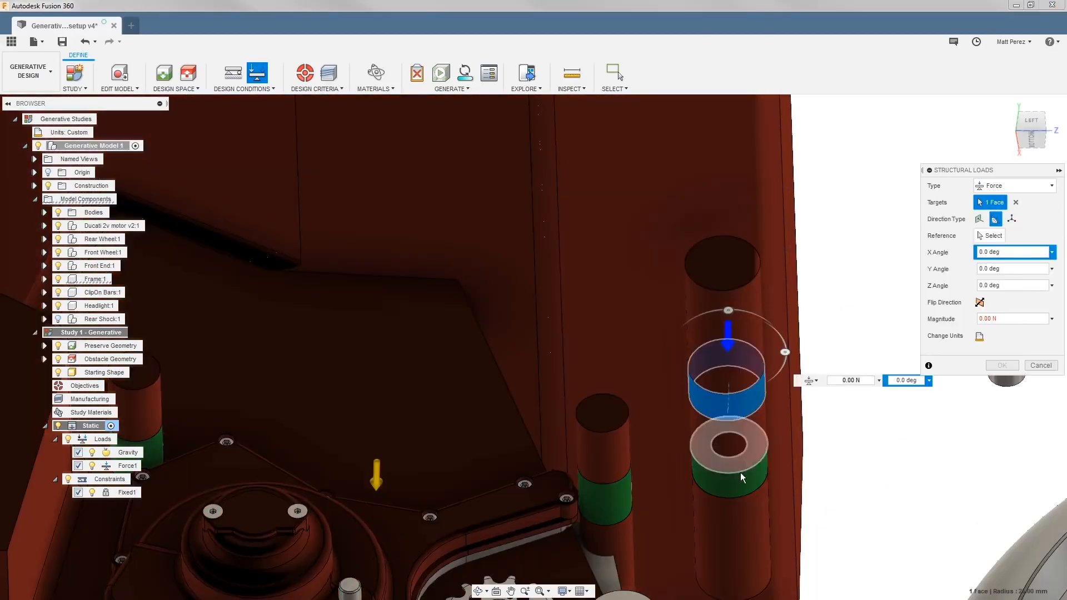
pyautogui.click(727, 459)
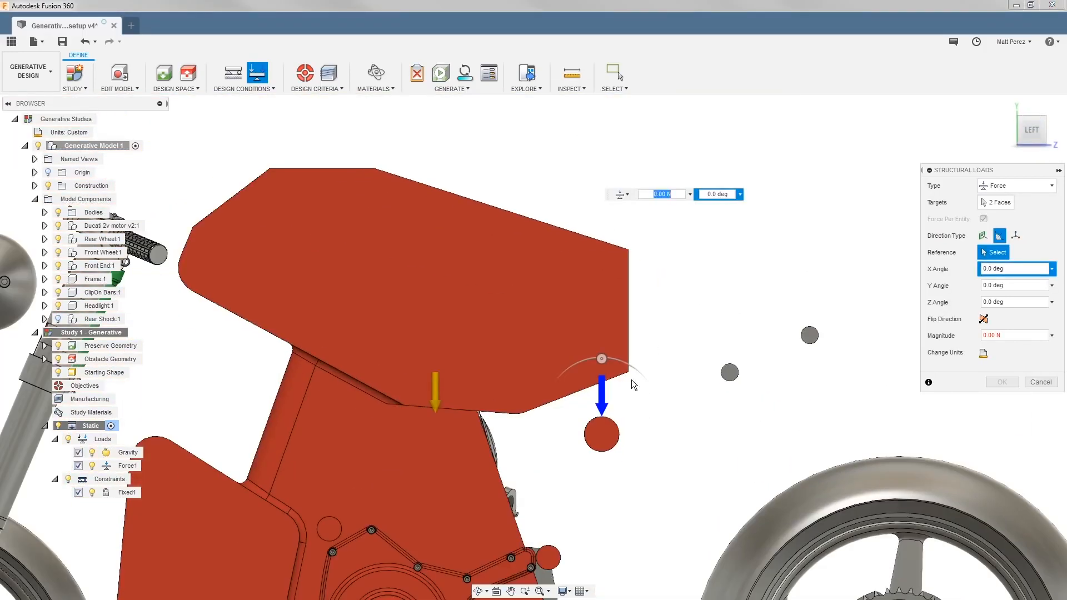
pyautogui.moveTo(601, 358); pyautogui.dragTo(622, 470)
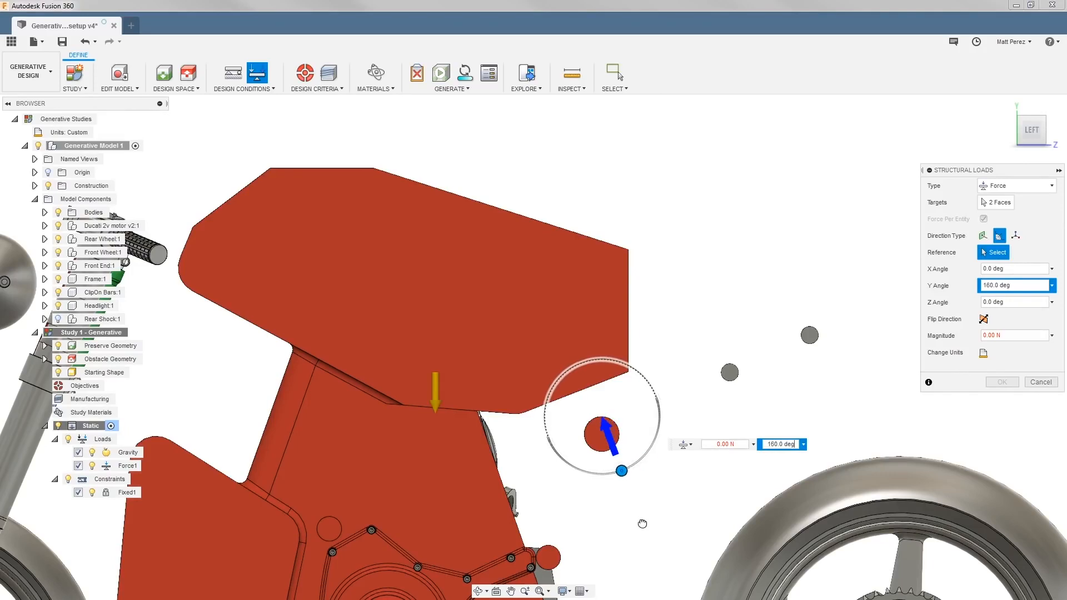
pyautogui.moveTo(621, 470); pyautogui.dragTo(606, 473)
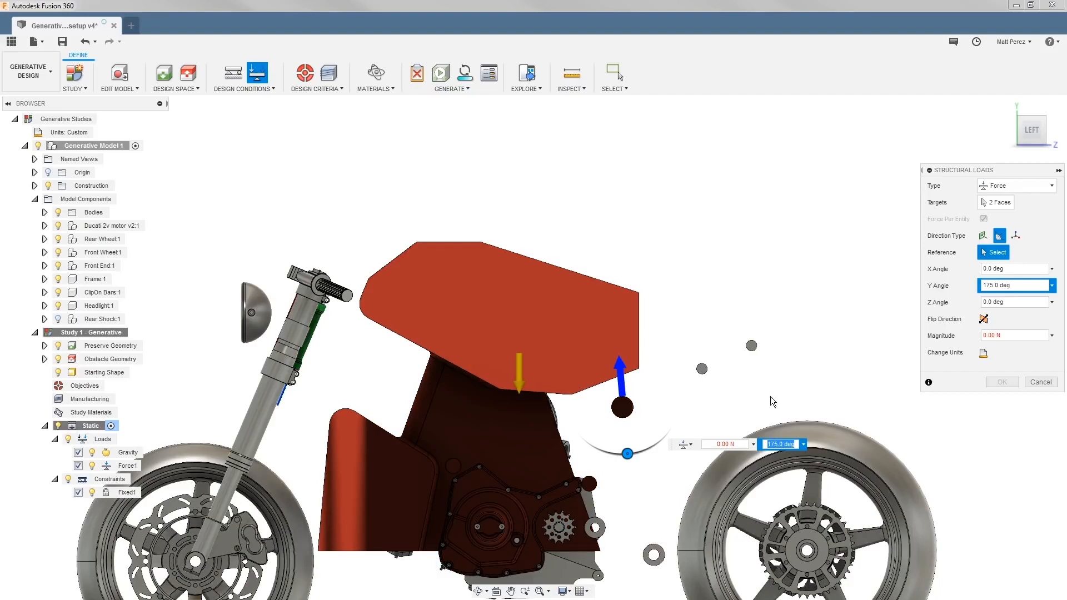
pyautogui.click(1013, 334)
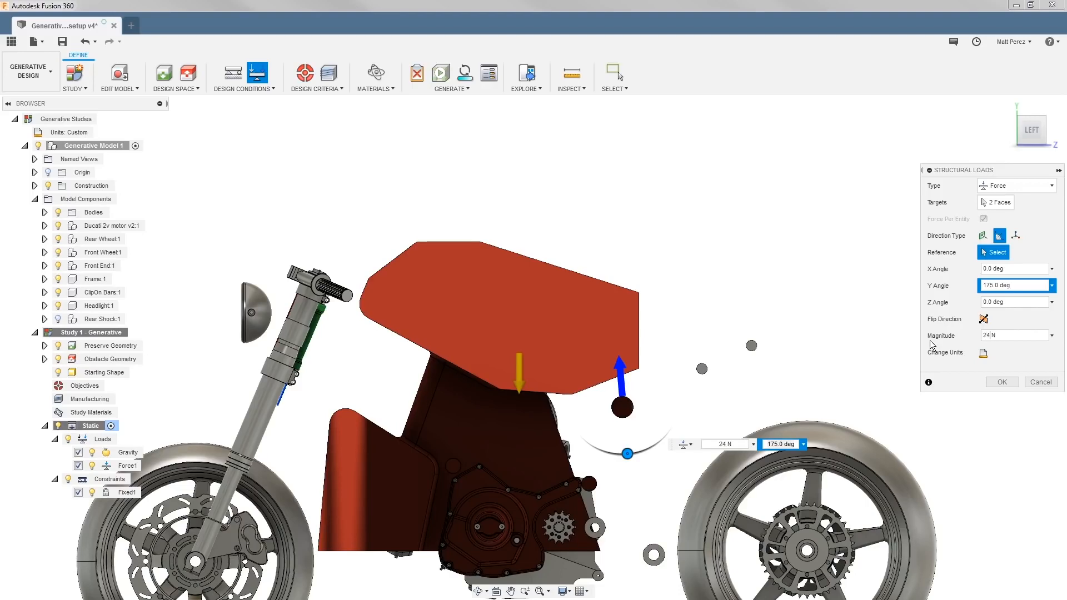
pyautogui.write('24675')
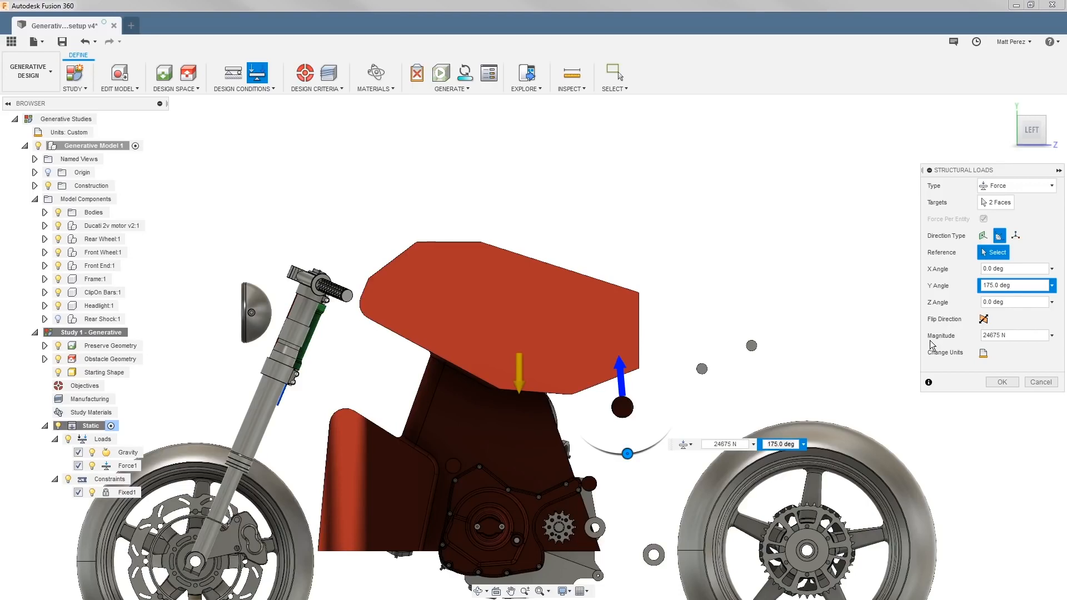
pyautogui.click(1001, 382)
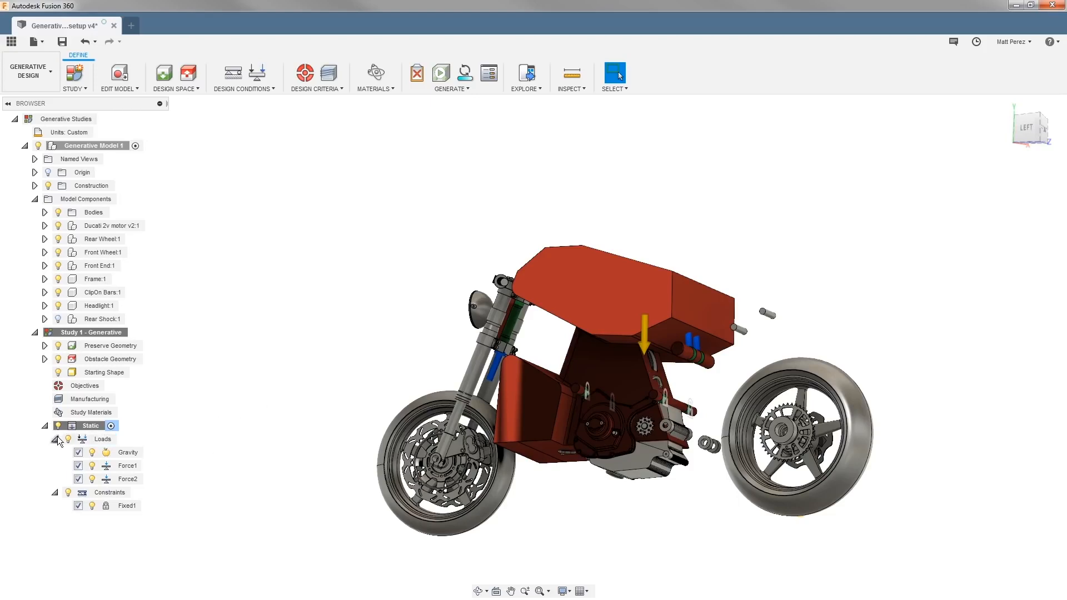
# Clone the Static load case.
pyautogui.click(45, 425)
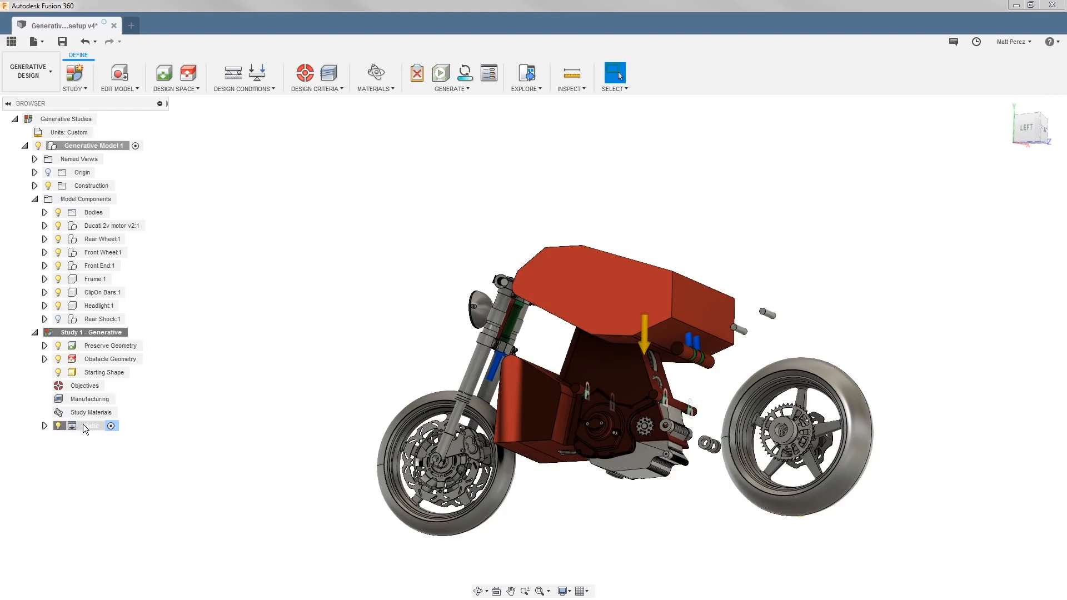
pyautogui.rightClick(90, 425)
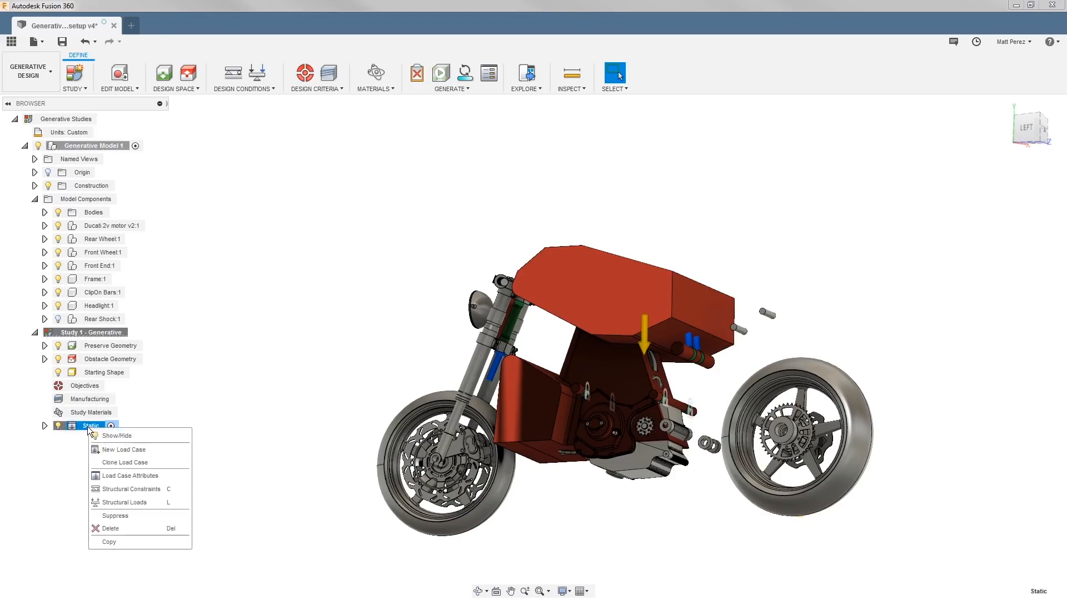
pyautogui.click(124, 449)
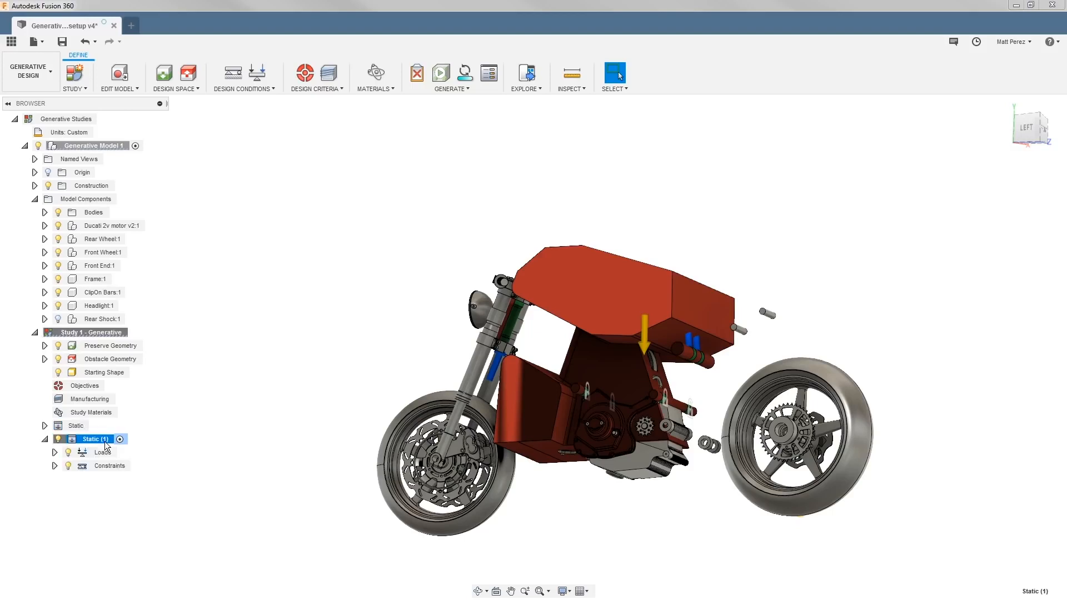
pyautogui.moveTo(85, 449)
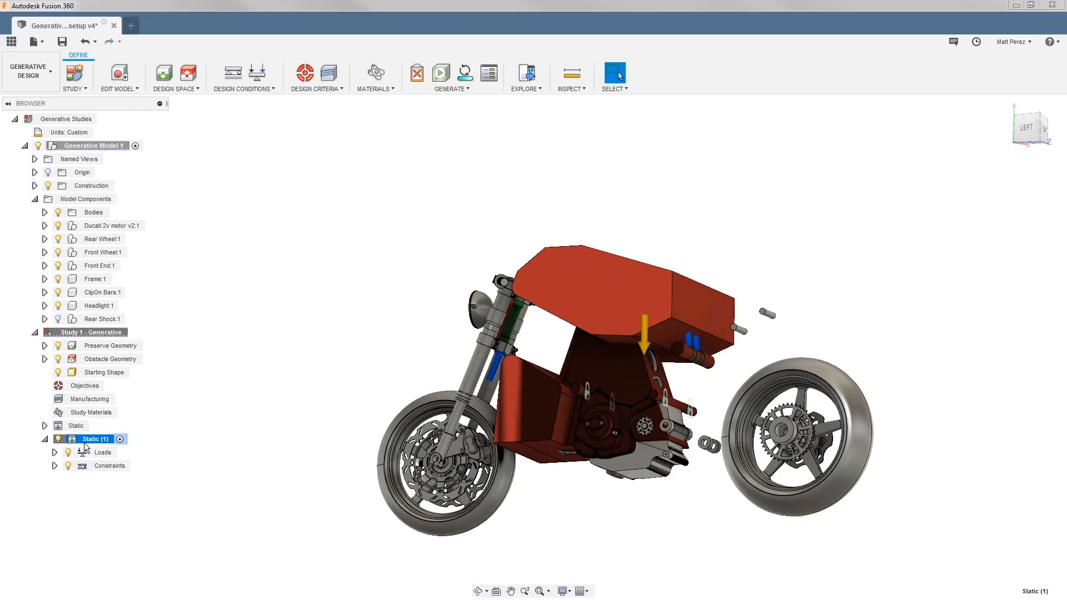
# Rename the copy to Twisting L and select Force3 for removal.
pyautogui.doubleClick(95, 439)
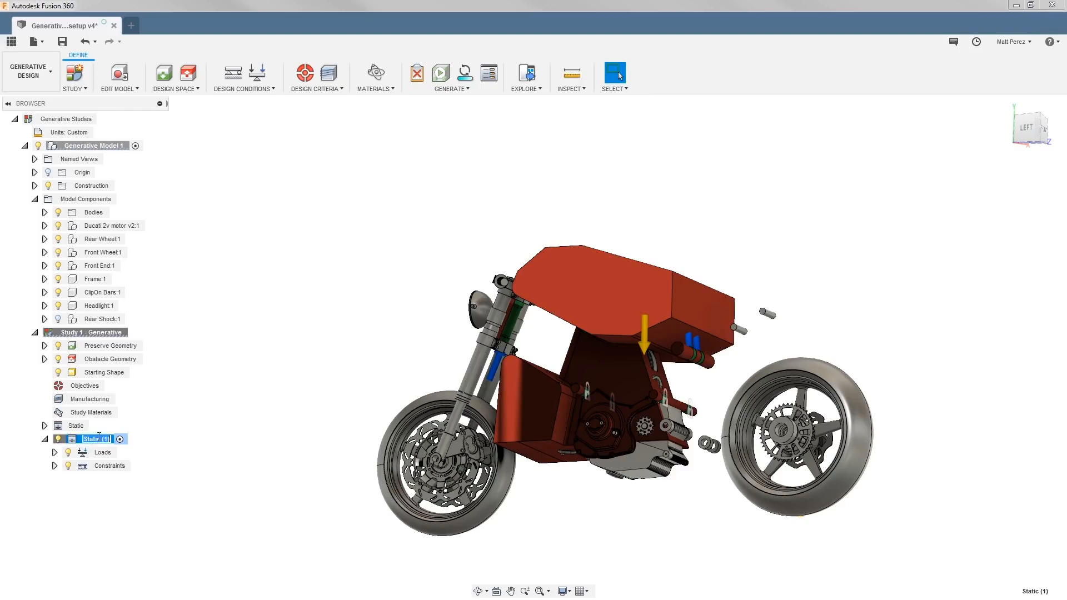
pyautogui.write('Twisting')
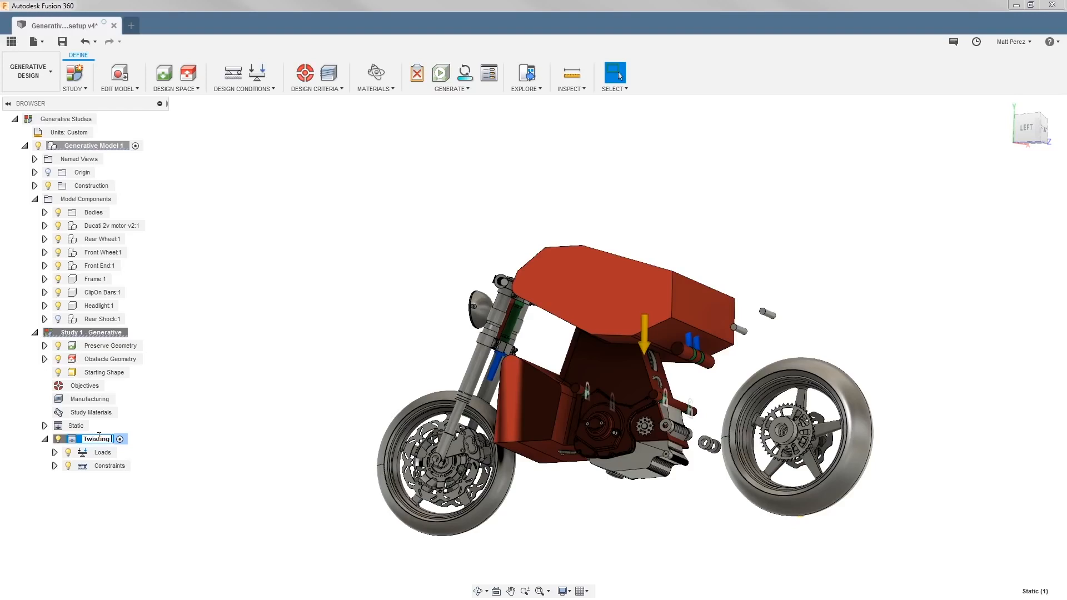
pyautogui.click(55, 452)
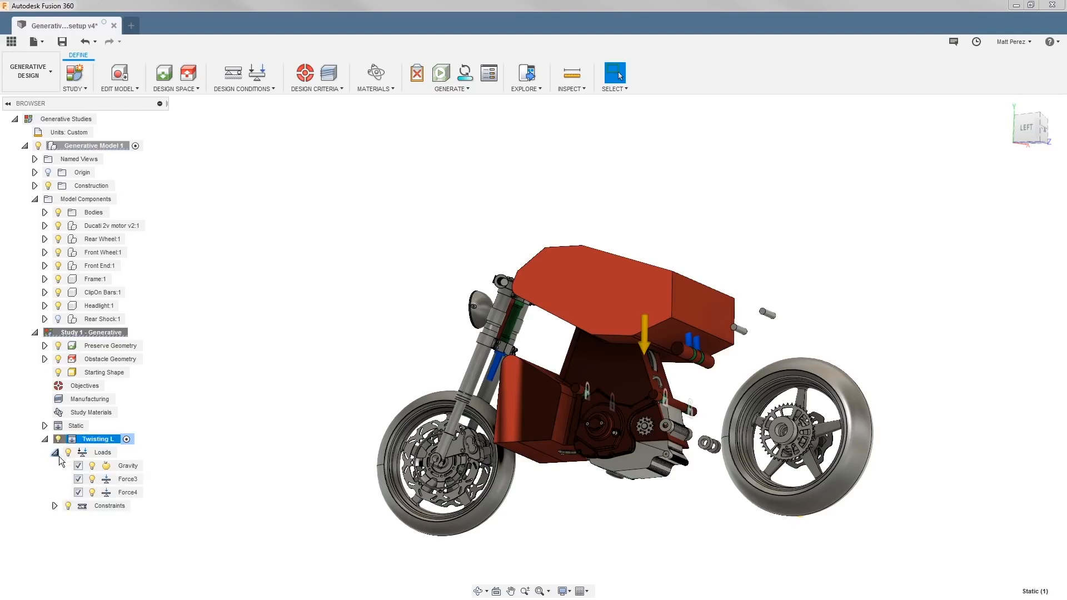
pyautogui.click(128, 479)
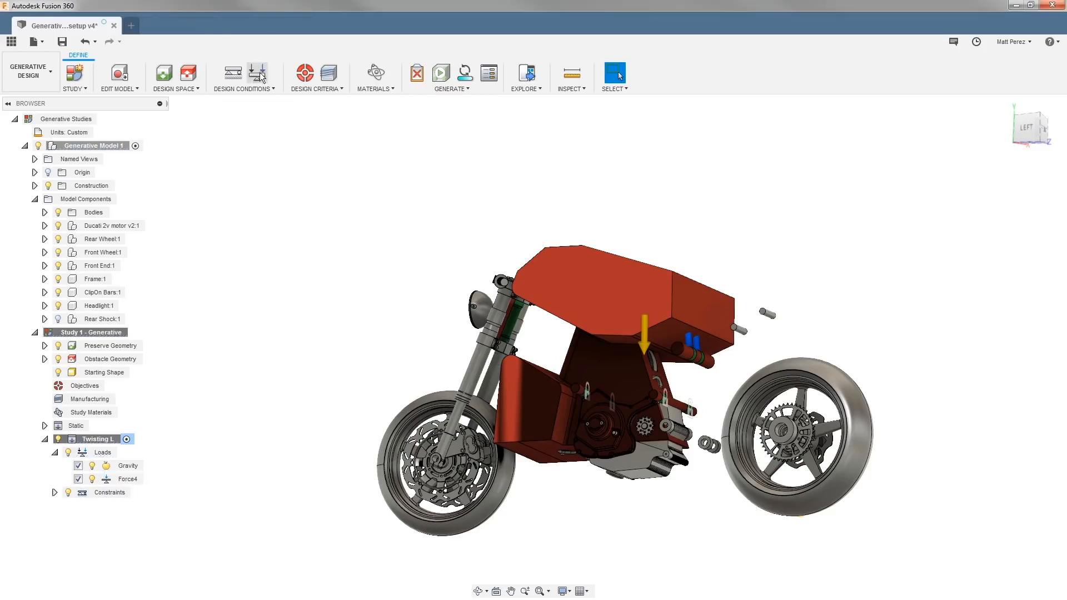
# Add a 15000 N force at -90° X angle to Twisting L.
pyautogui.click(257, 72)
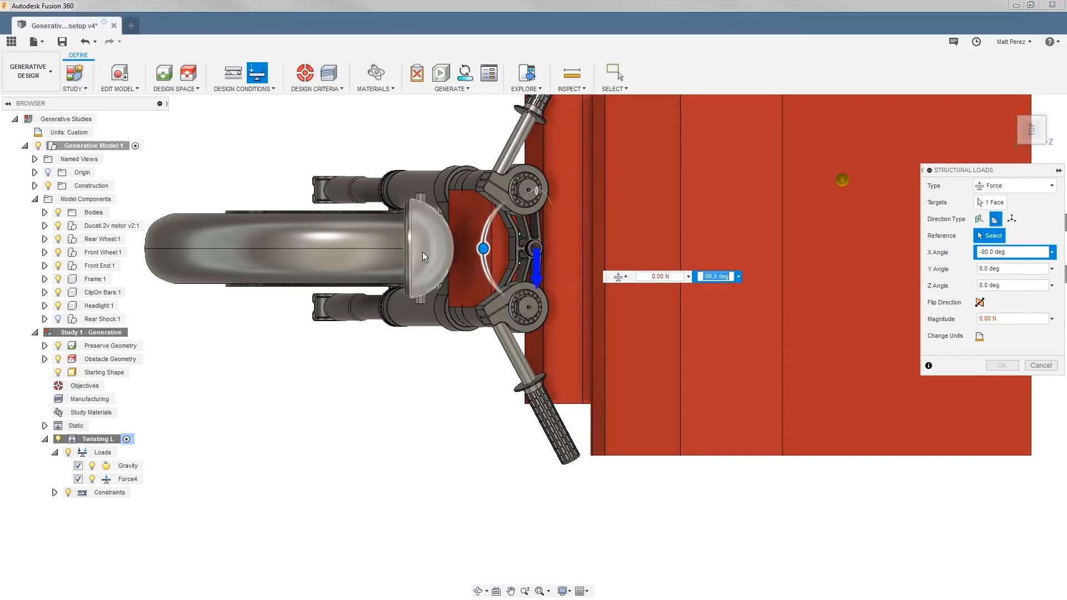
pyautogui.click(1013, 319)
pyautogui.write('15N')
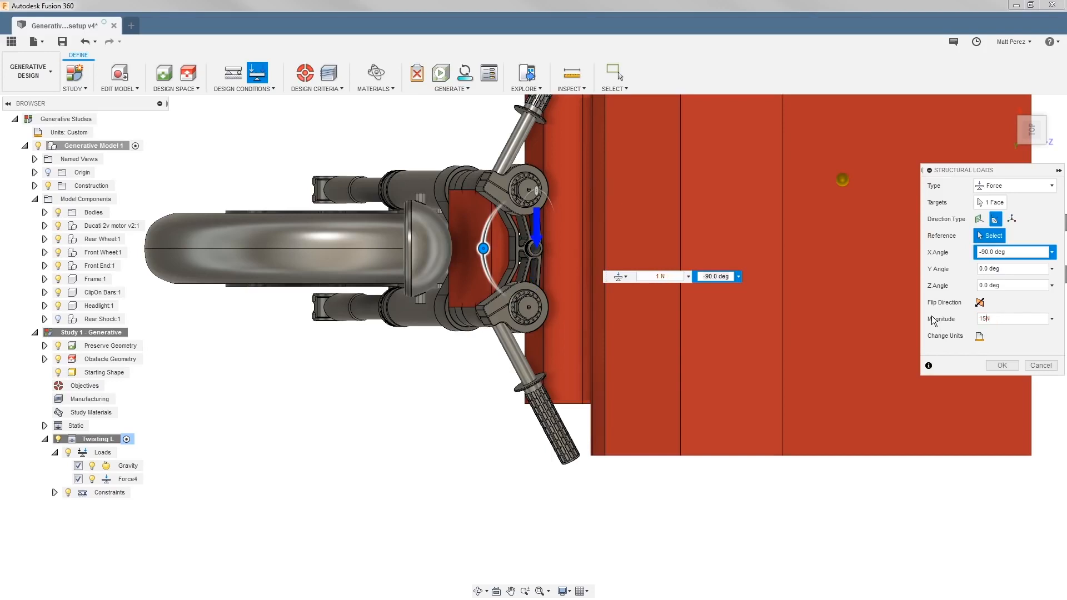
pyautogui.click(1000, 365)
pyautogui.write('000')
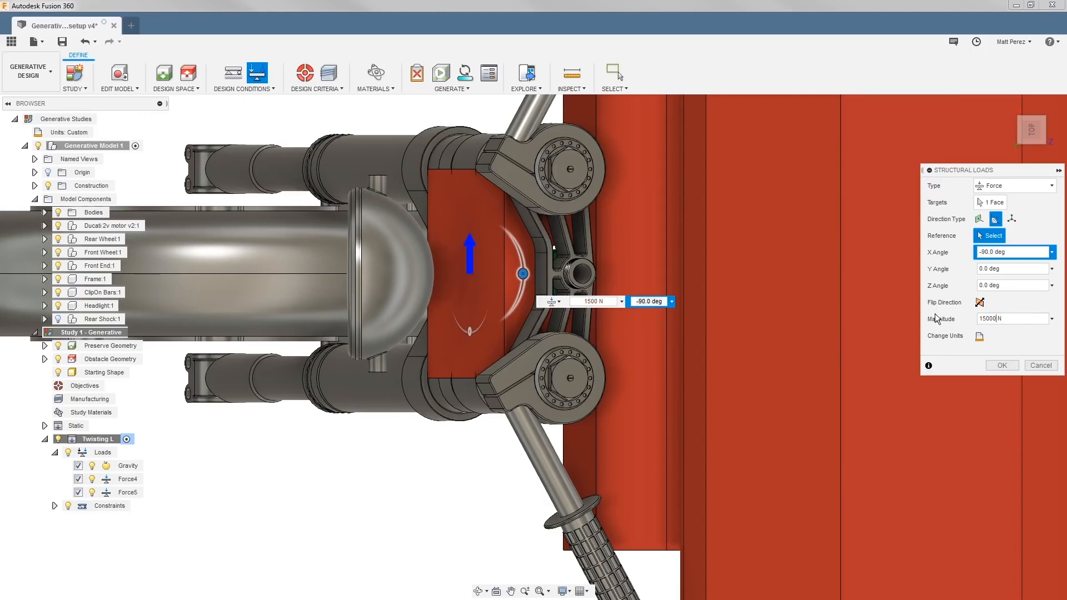
pyautogui.click(1000, 366)
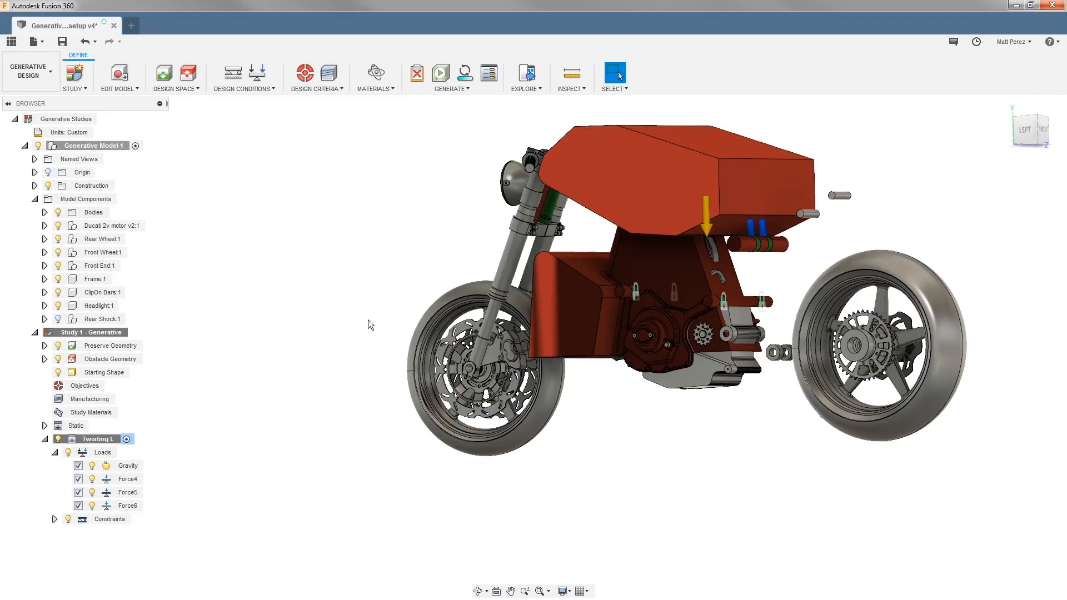
# Clone Twisting L into a new Twisting R load case.
pyautogui.rightClick(91, 439)
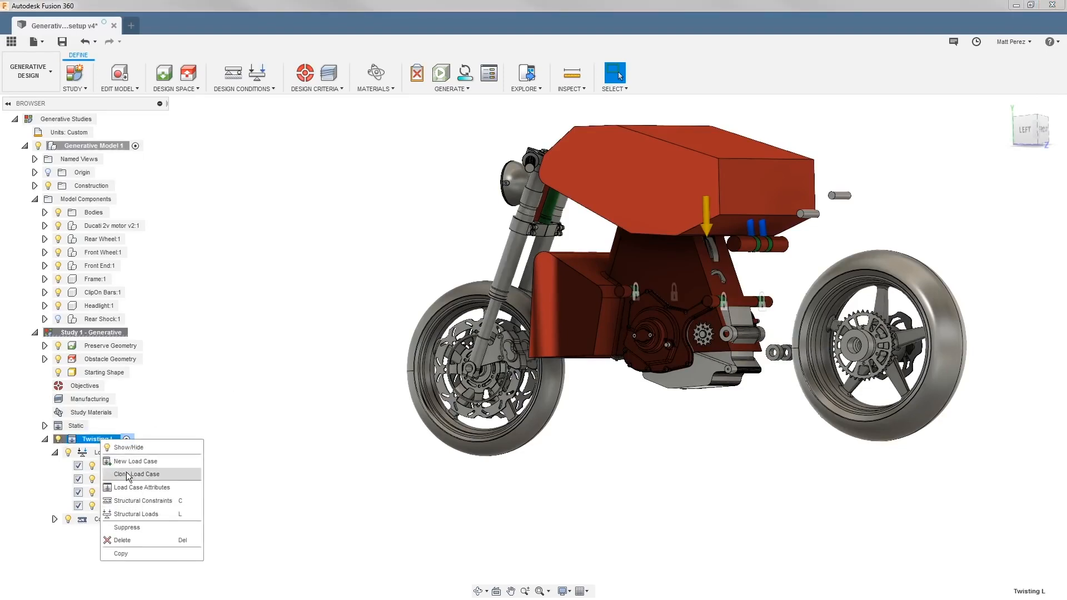
pyautogui.click(136, 474)
pyautogui.write('Twisting R')
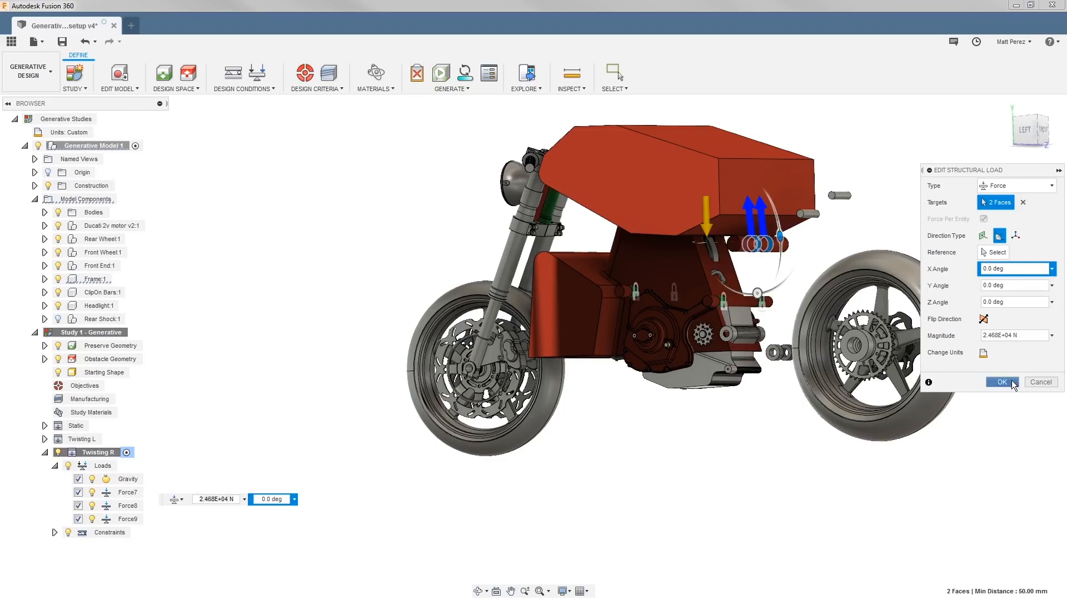
pyautogui.click(1000, 382)
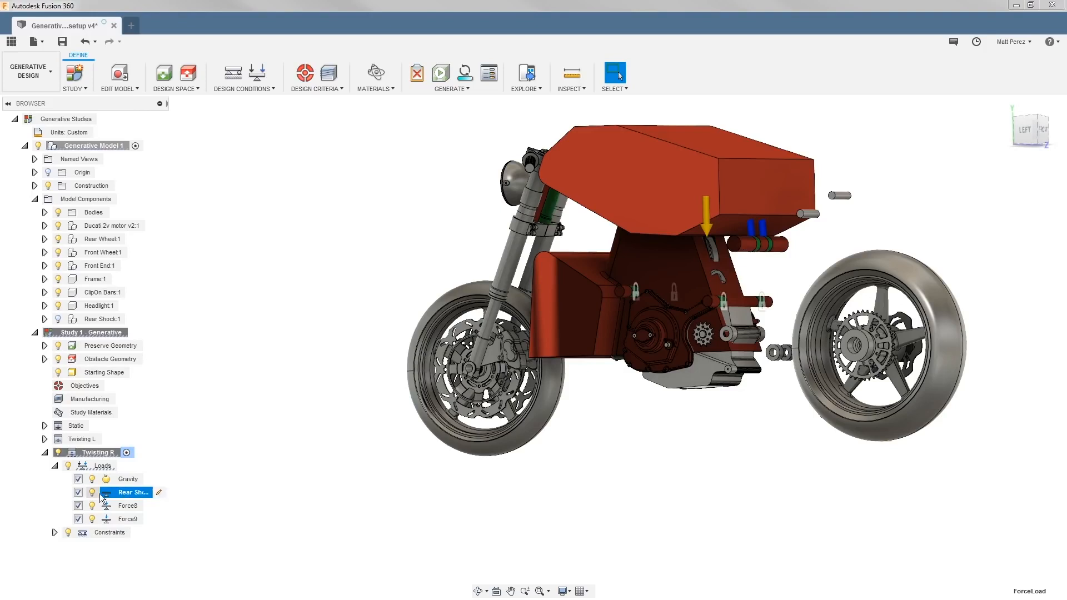
# Set Force8 and Force9 in Twisting R to a 180° X angle.
pyautogui.doubleClick(133, 492)
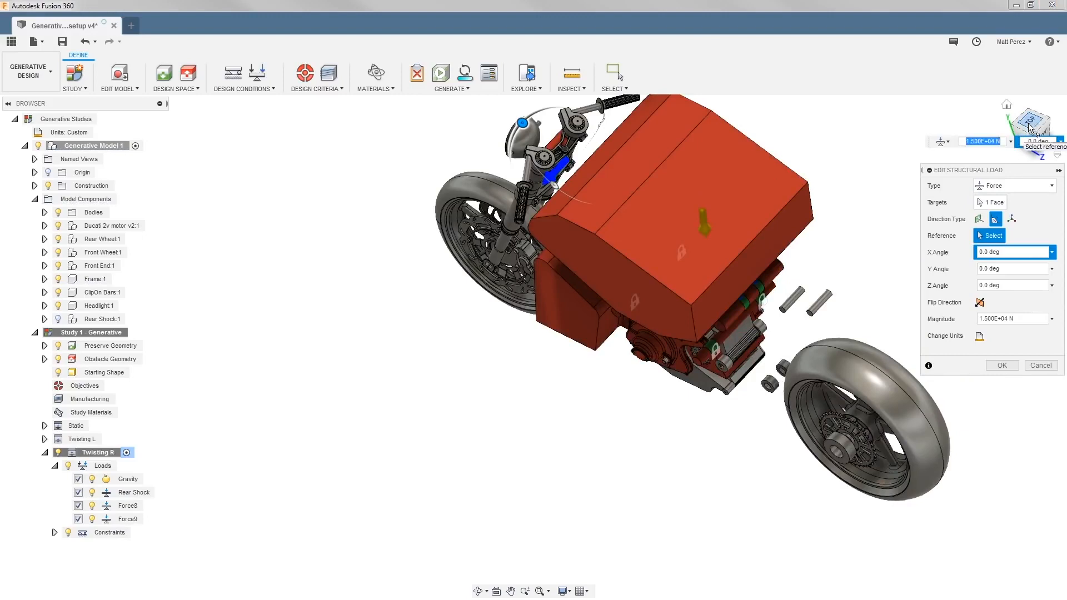
pyautogui.click(1031, 121)
pyautogui.write('180')
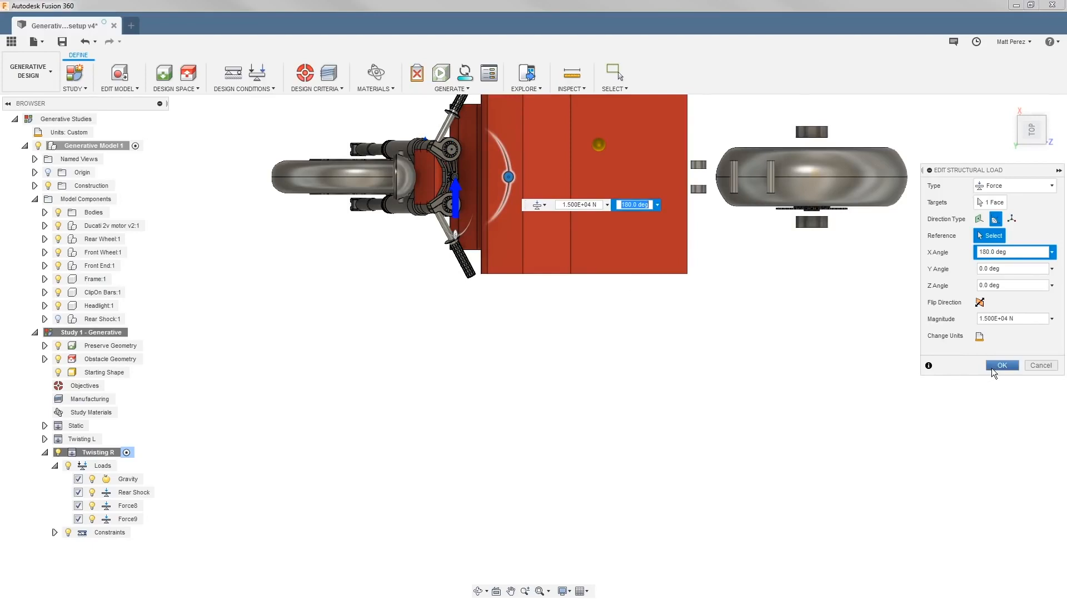
pyautogui.click(1001, 365)
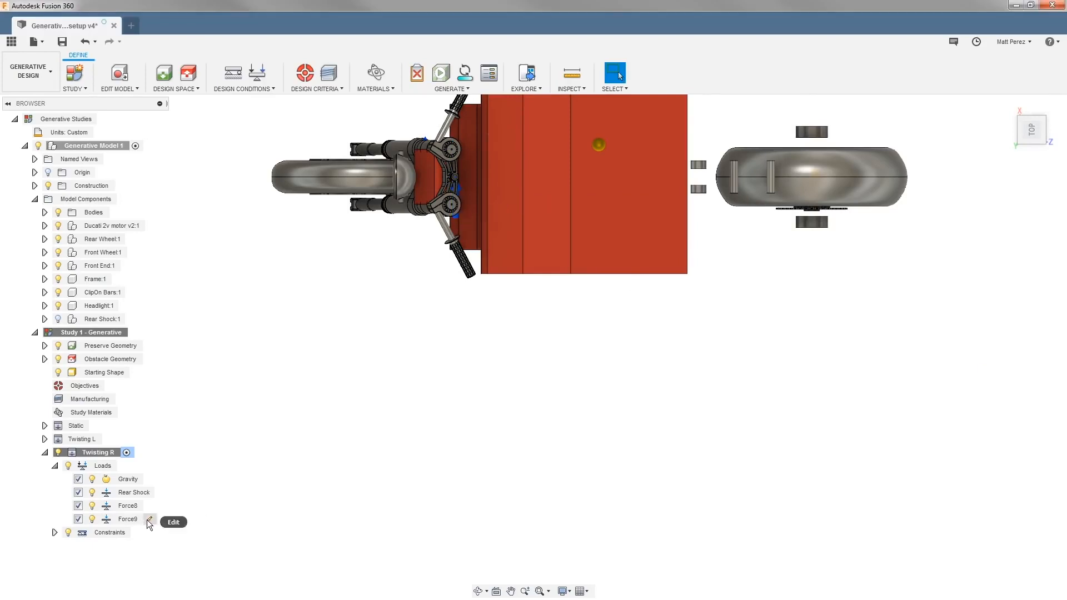
pyautogui.click(173, 522)
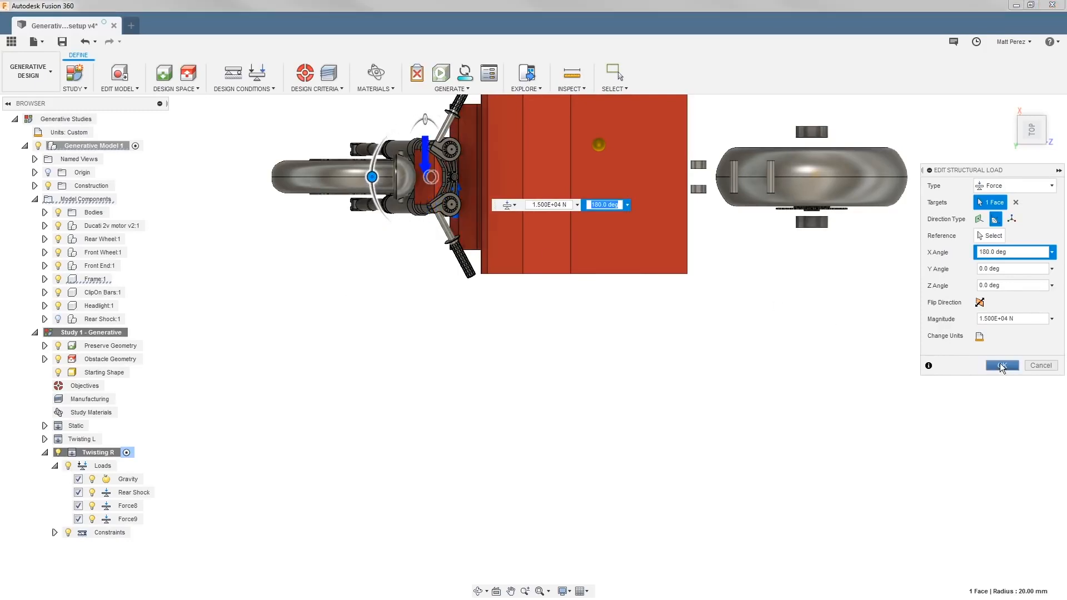
pyautogui.click(1001, 366)
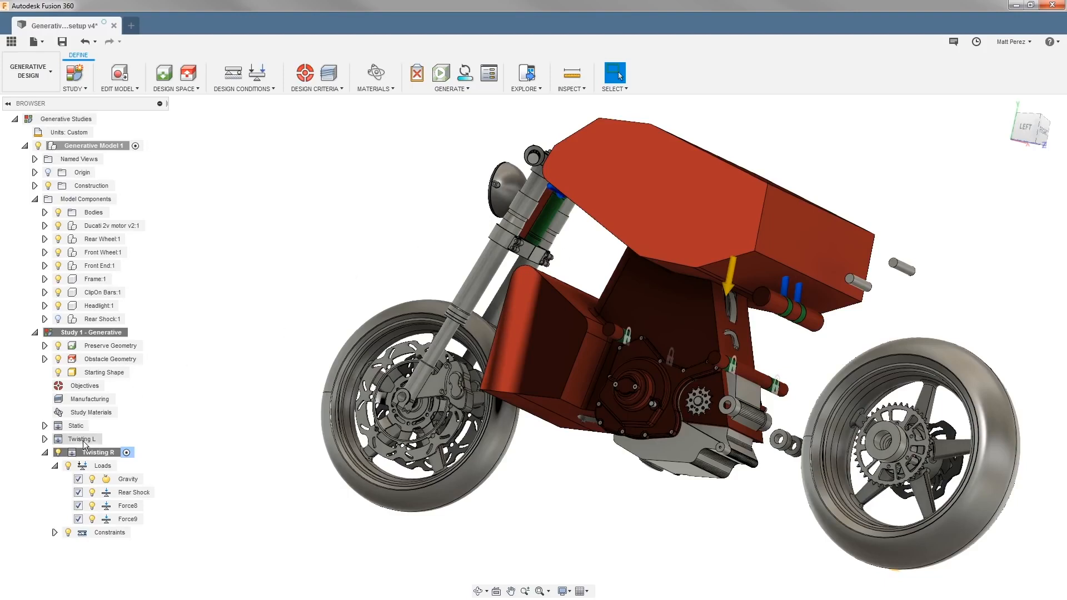
# Clone the Twisting R load case.
pyautogui.click(45, 452)
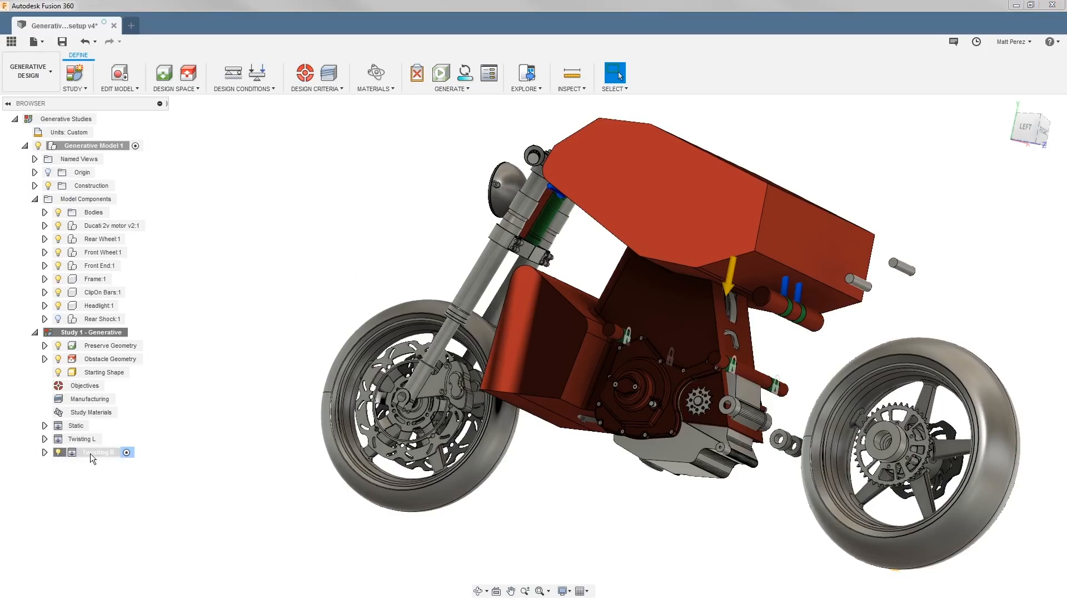
pyautogui.rightClick(95, 452)
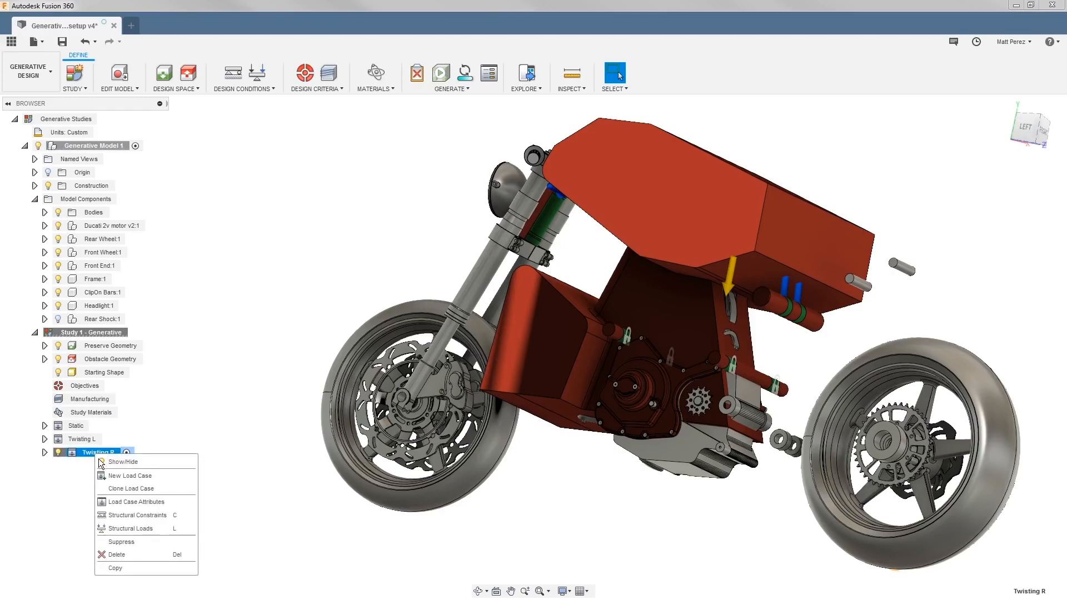
pyautogui.click(130, 488)
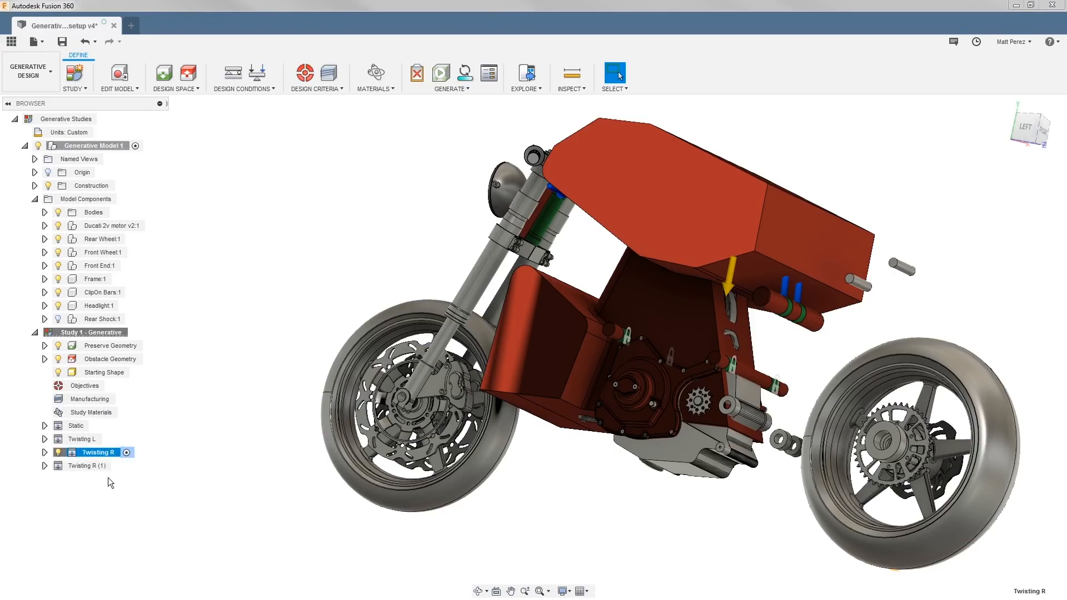
# Rename the copy to Braking and open one of its forces for editing.
pyautogui.click(54, 465)
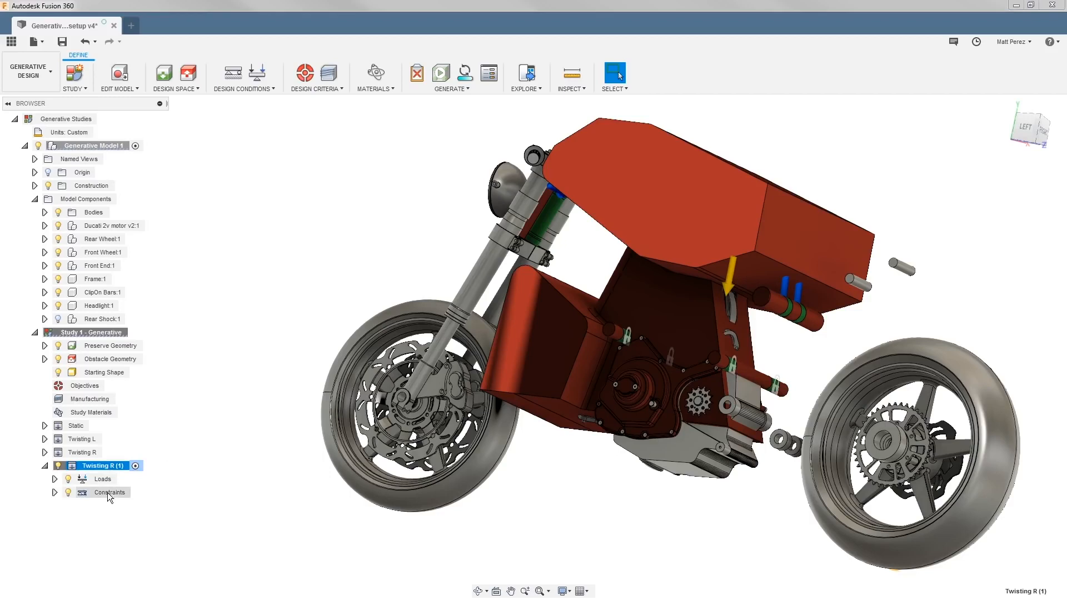
pyautogui.doubleClick(98, 466)
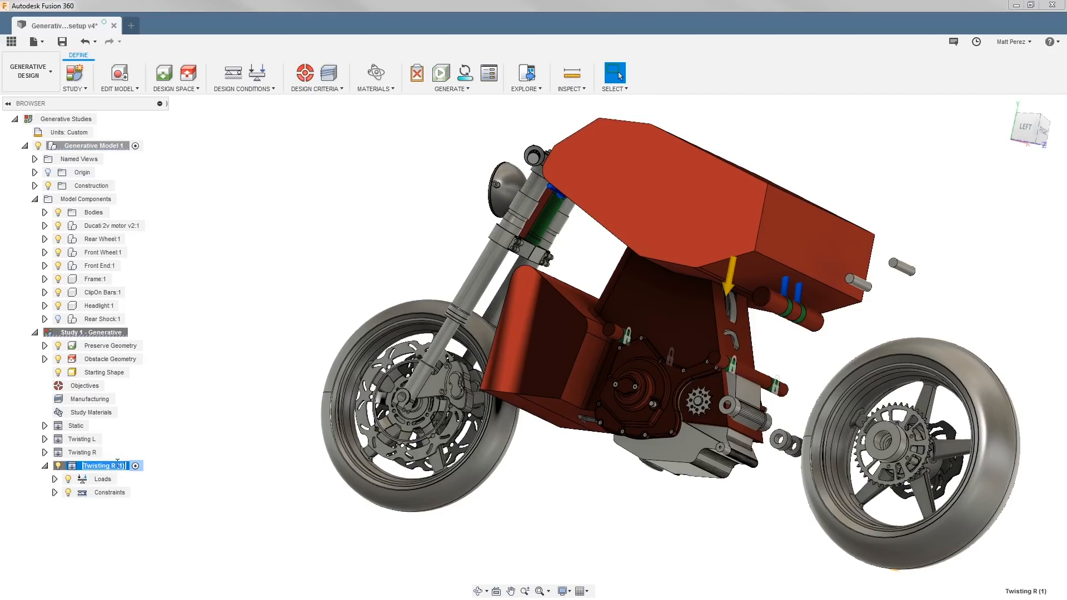
pyautogui.write('Braking')
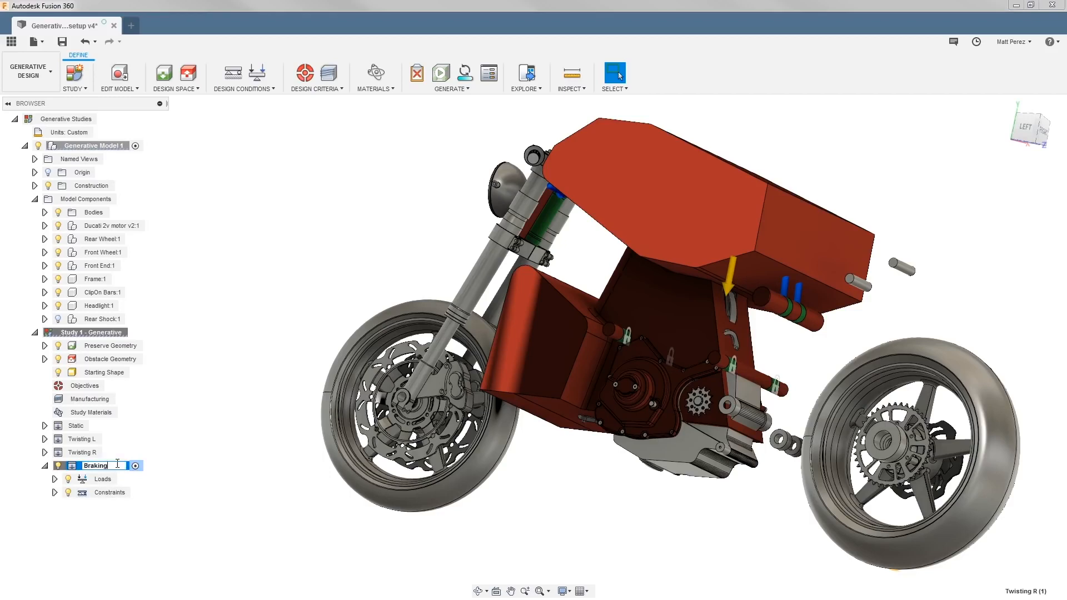
pyautogui.click(54, 478)
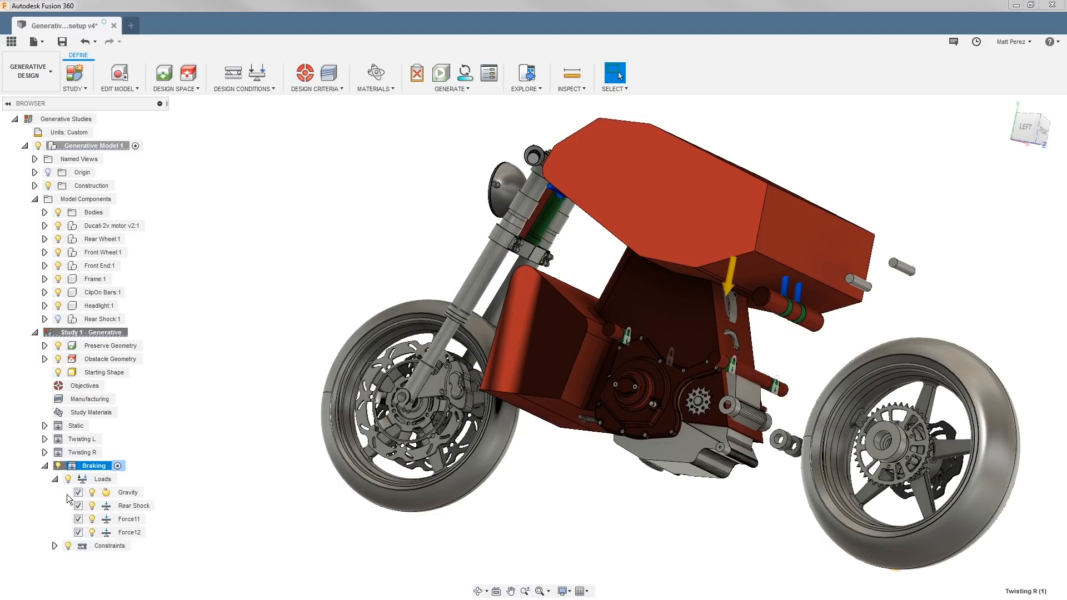
pyautogui.doubleClick(129, 519)
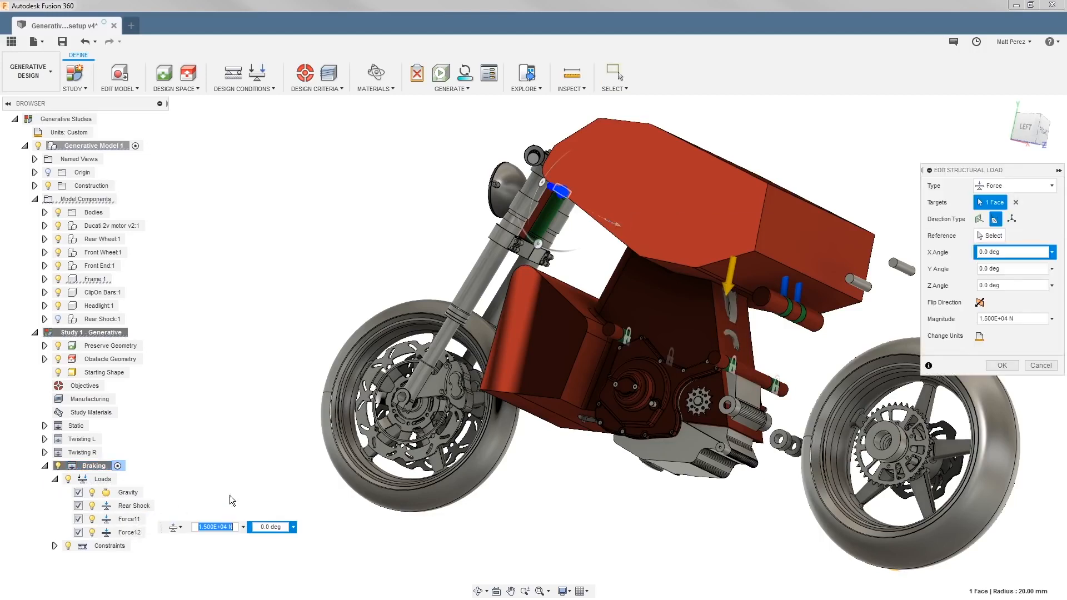